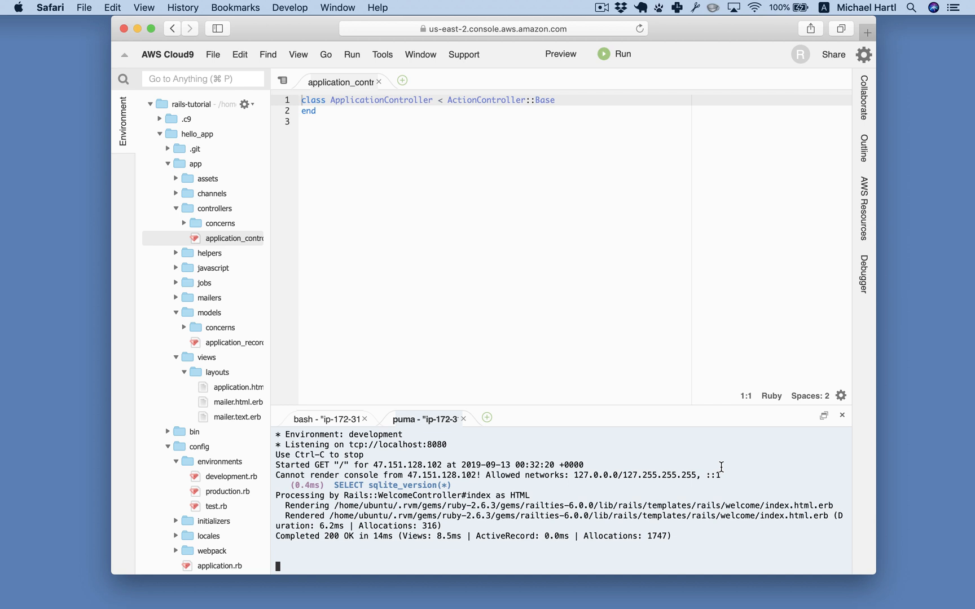
mouse_move(689, 437)
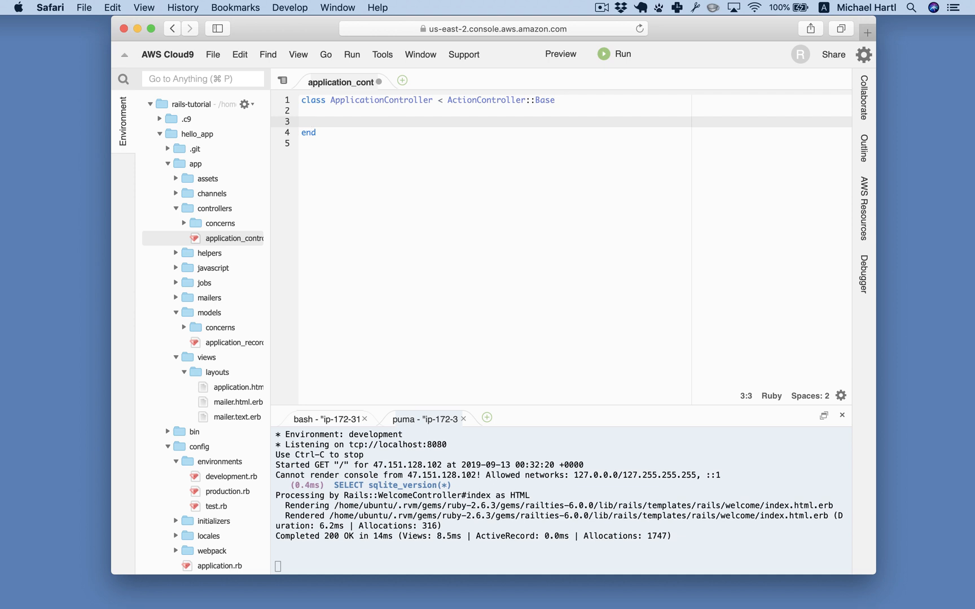
Define an empty hello method inside ApplicationController
type("def method_name")
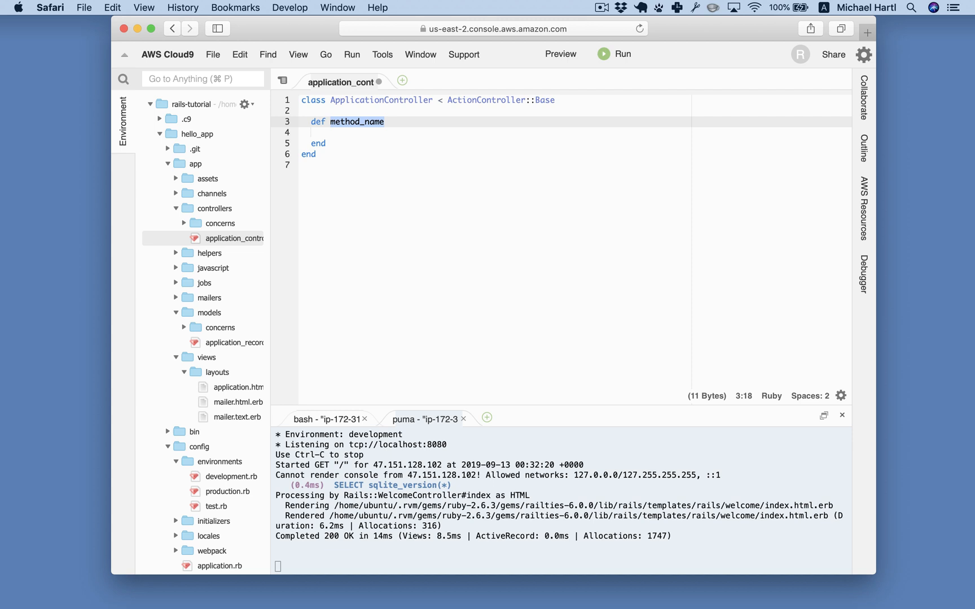
type("hello")
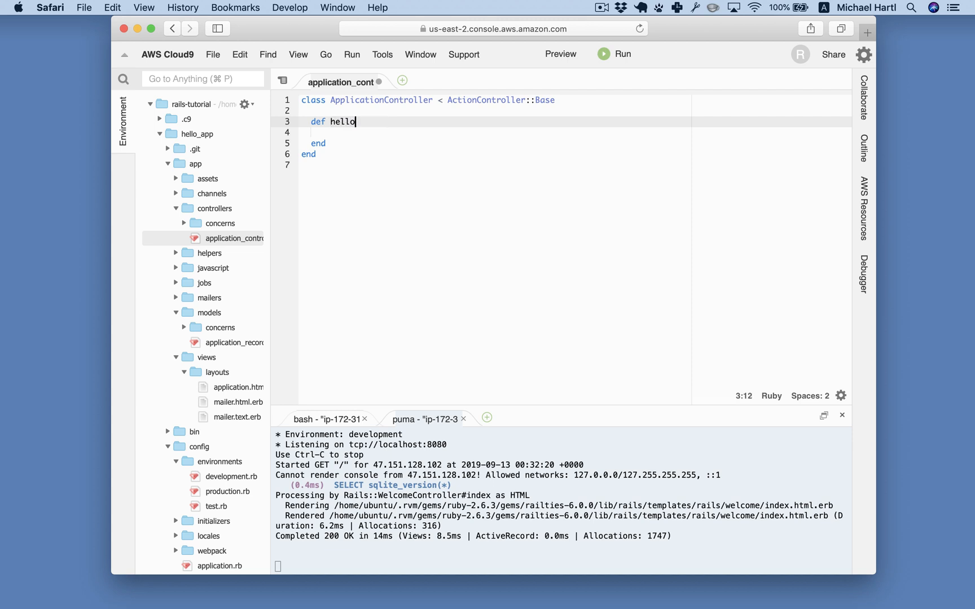
key("Return")
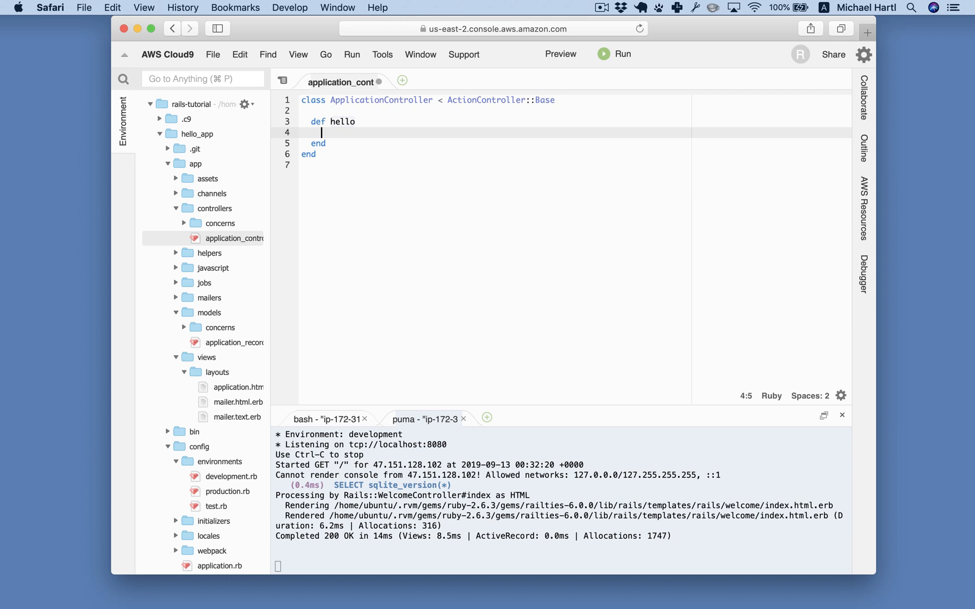
Fill the hello body with render html: "hello, world!"
type("render ht")
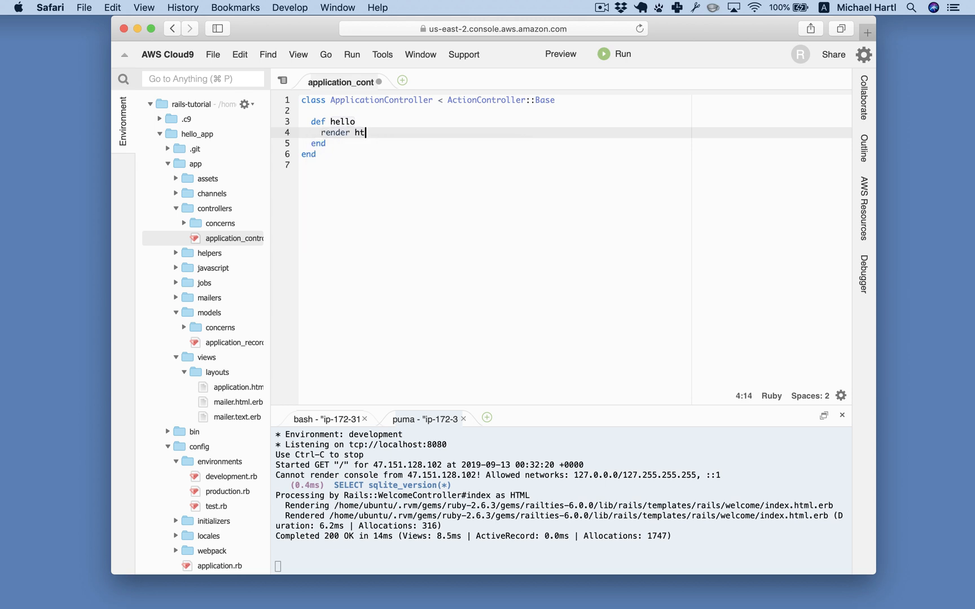
type("ml:")
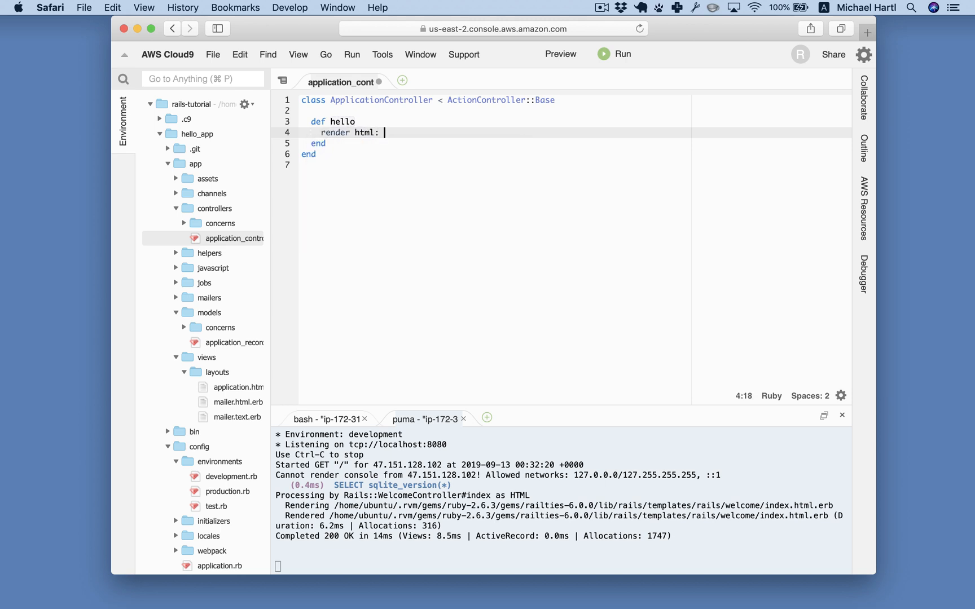
type("\"hello, world!\"")
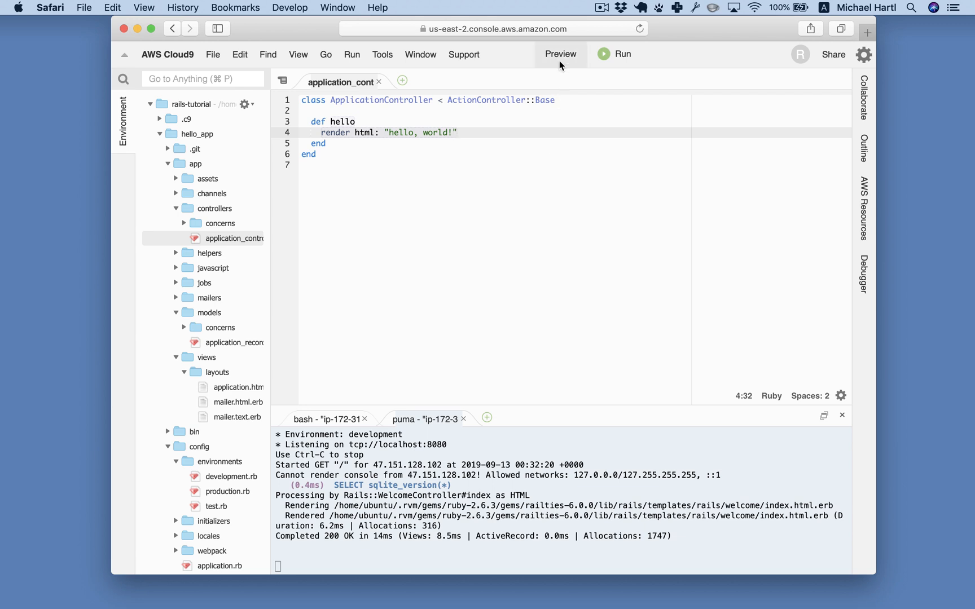
Preview the running app in its own browser tab, then dismiss the Cloud9 preview pane
left_click(558, 54)
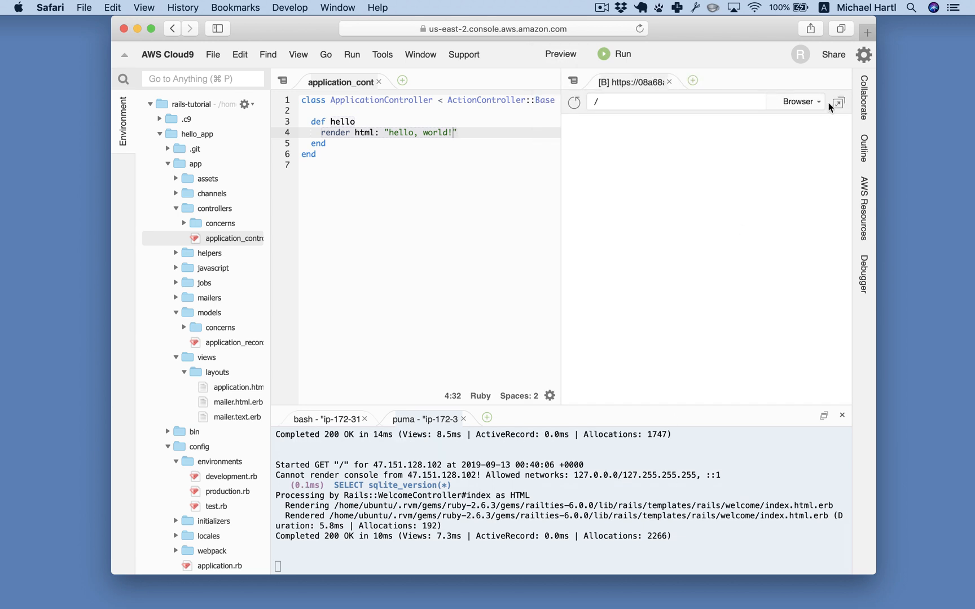
left_click(837, 102)
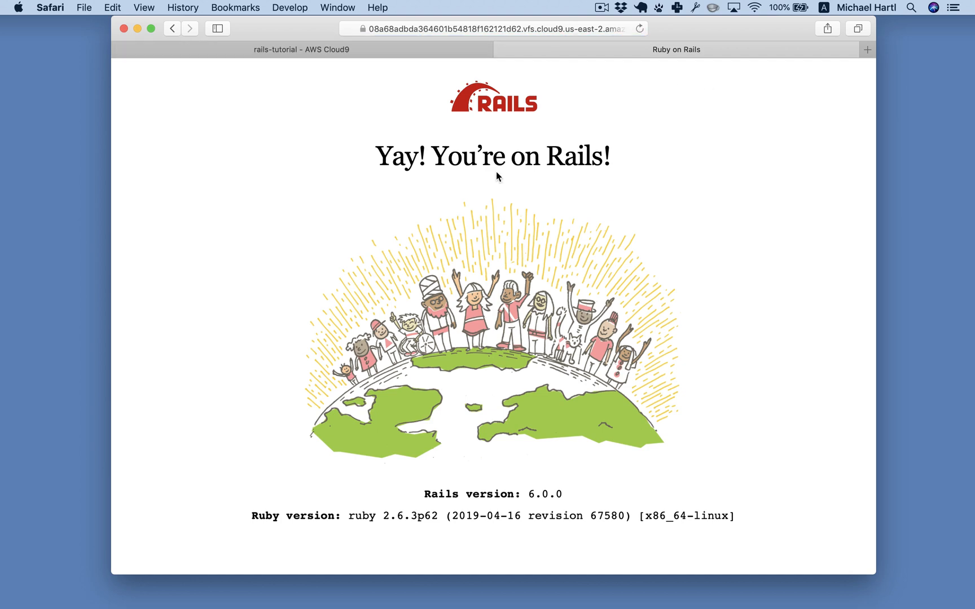
left_click(301, 50)
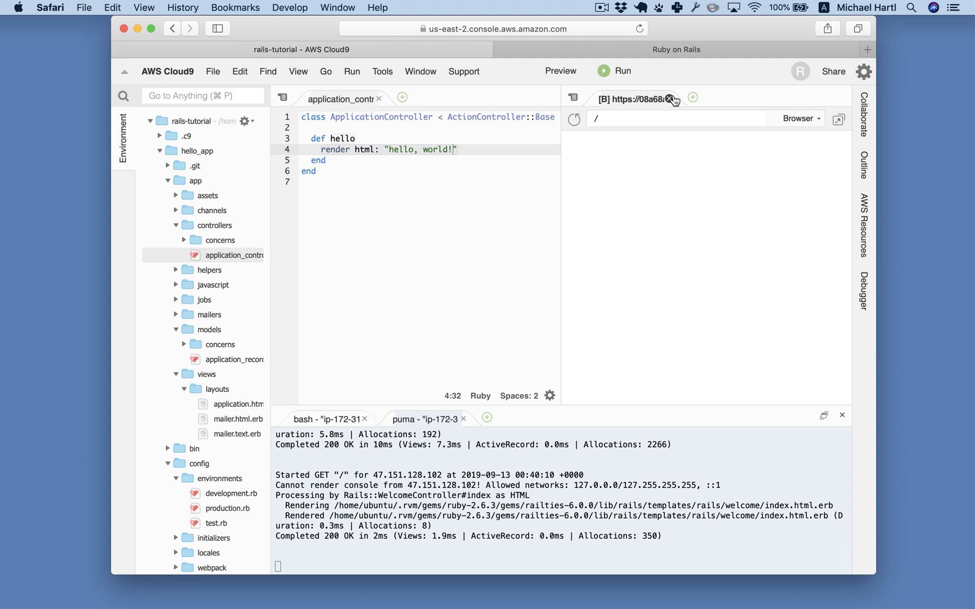
left_click(674, 99)
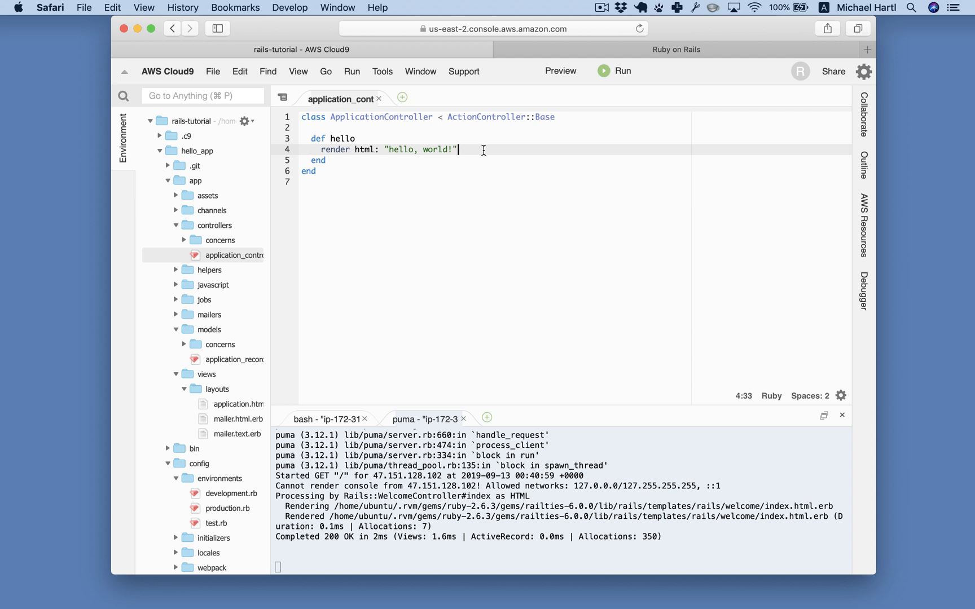
mouse_move(253, 304)
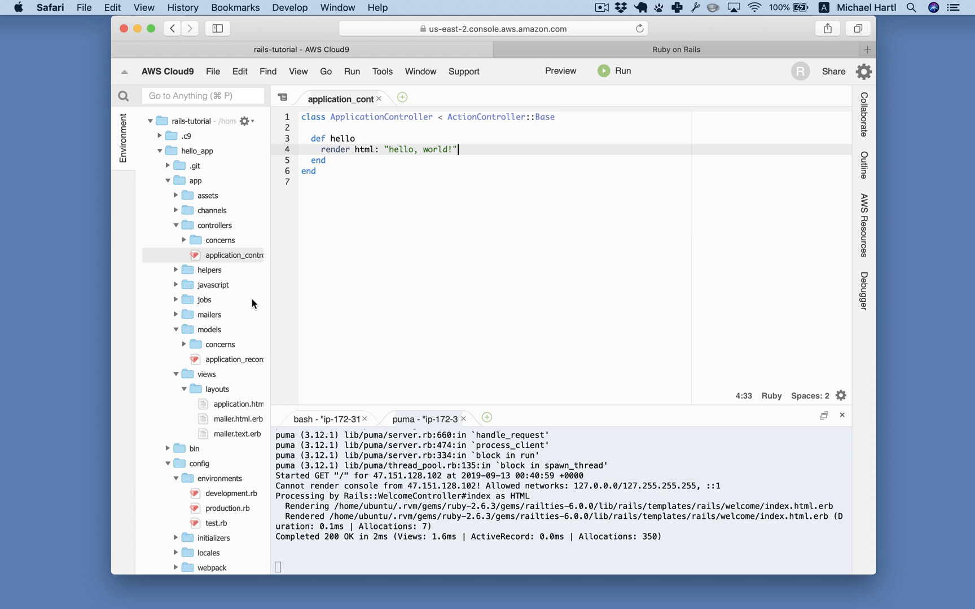
Open config/routes.rb from the file tree and place the cursor on its comment line
scroll("down", 3)
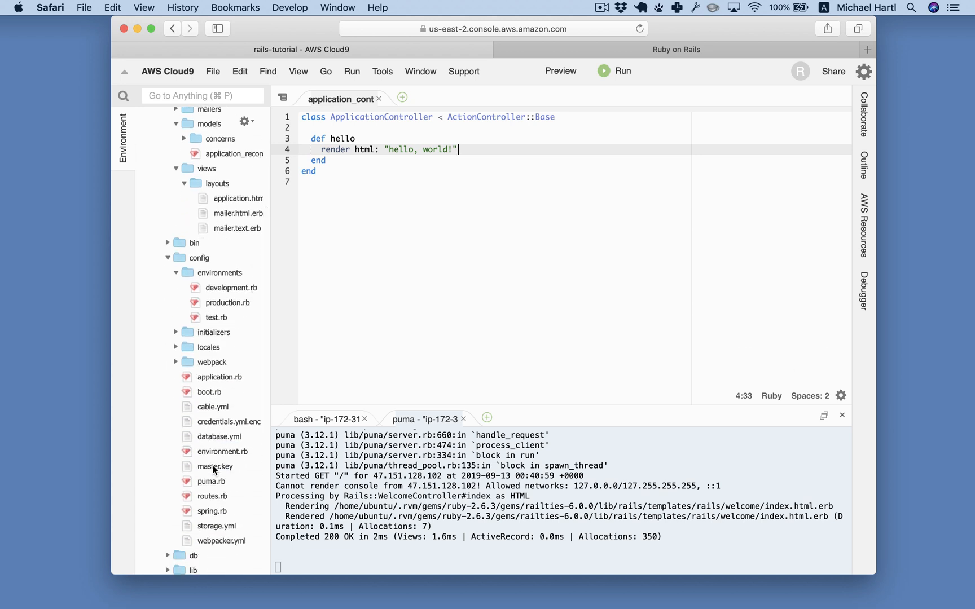
double_click(213, 497)
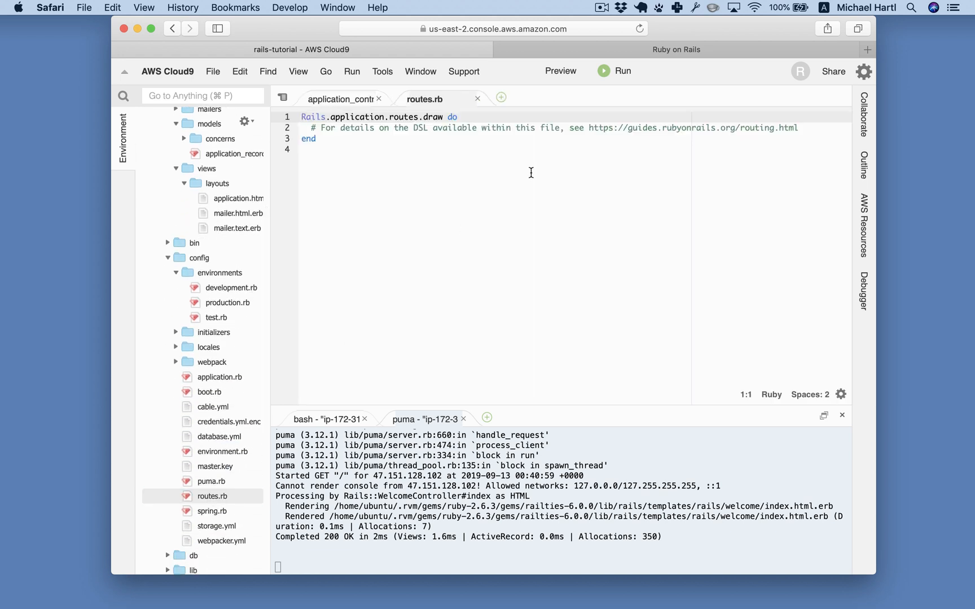
left_click(633, 135)
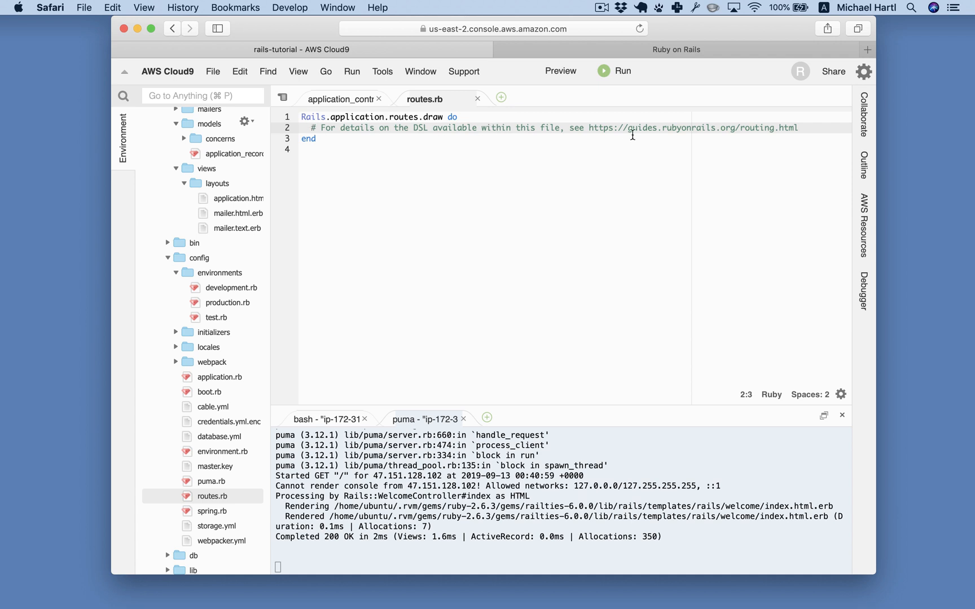
mouse_move(684, 127)
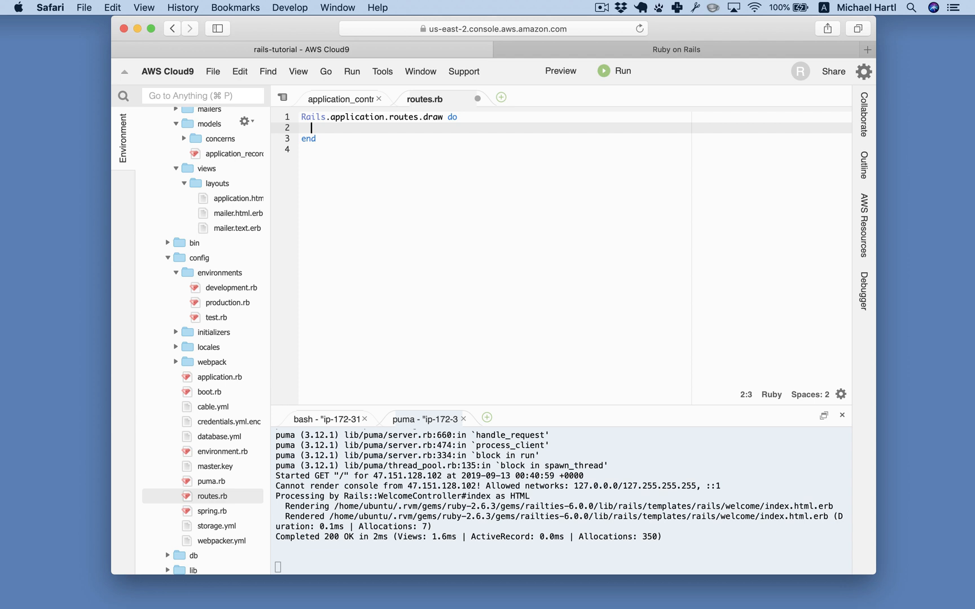
Add root 'application#hello' to routes.rb, checking the controller name along the way
type("root")
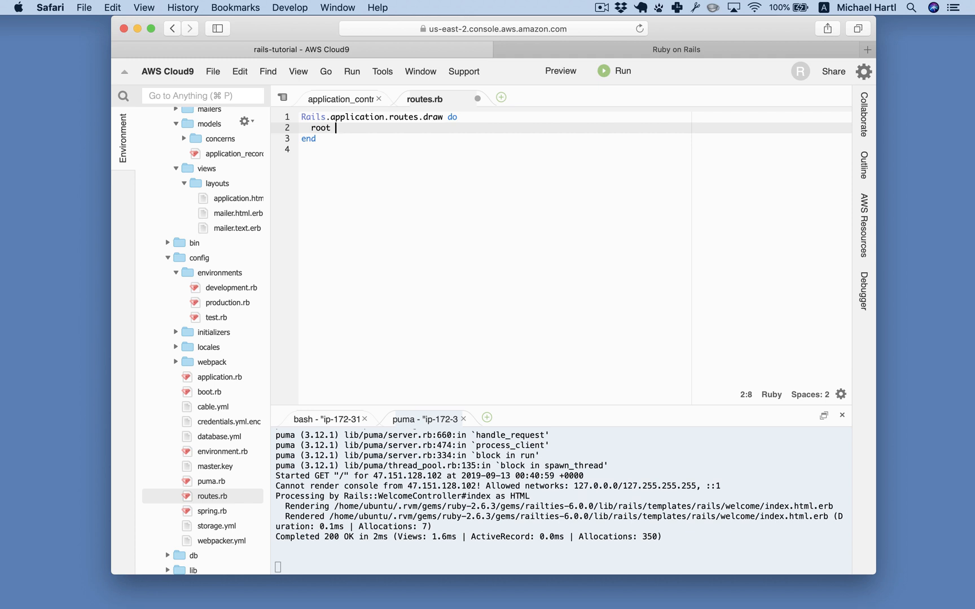
type("'")
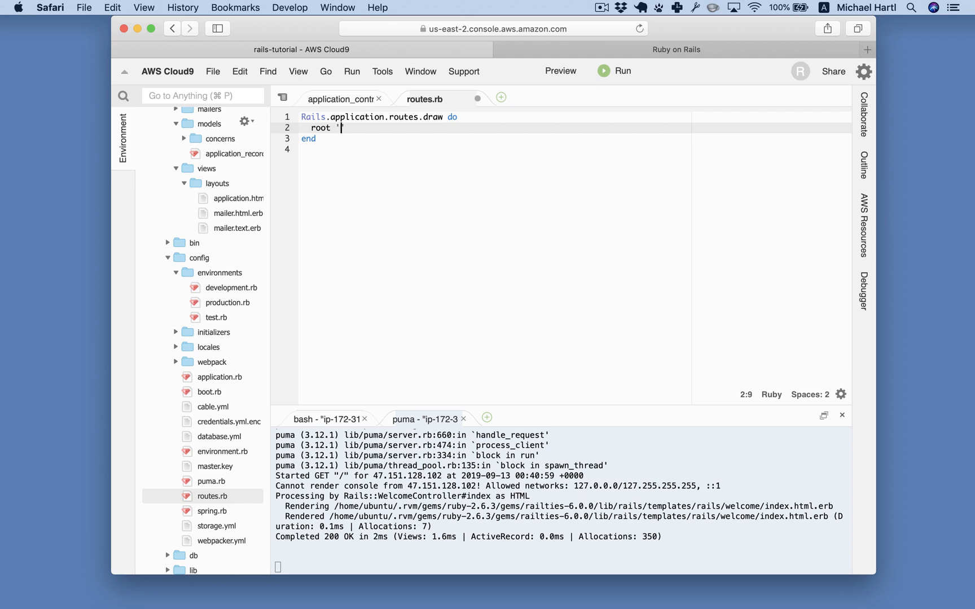
type("application")
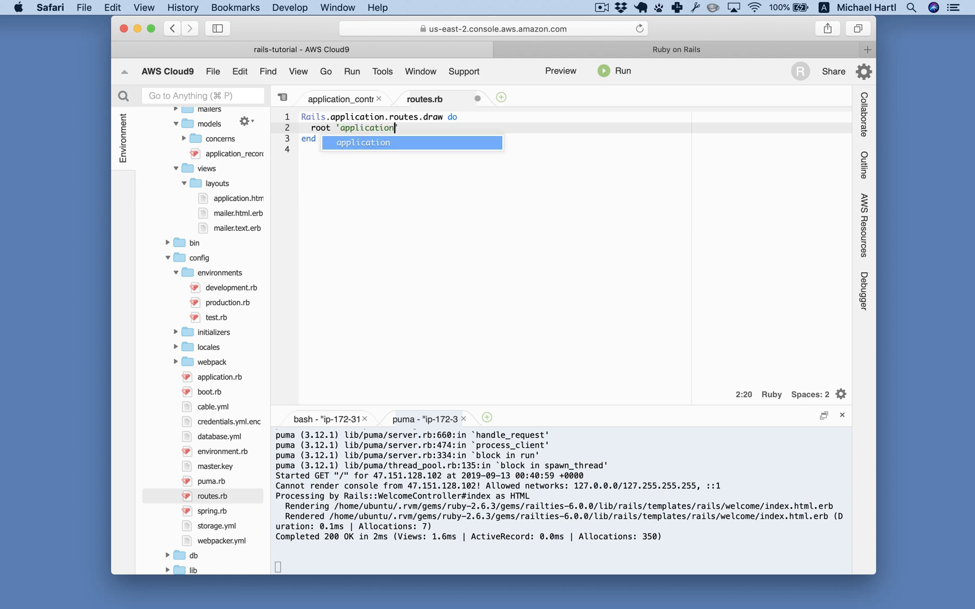
left_click(338, 99)
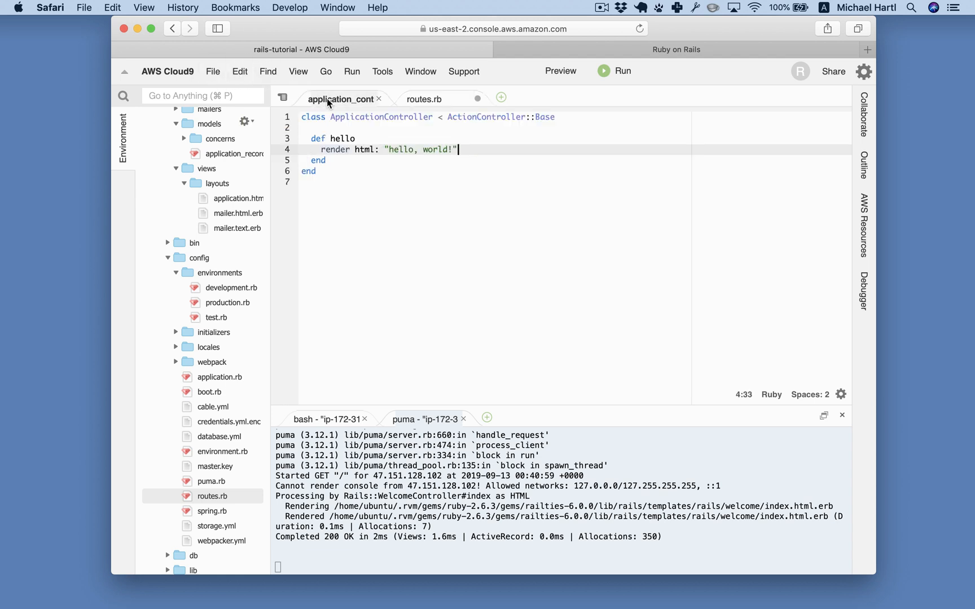
left_click(425, 100)
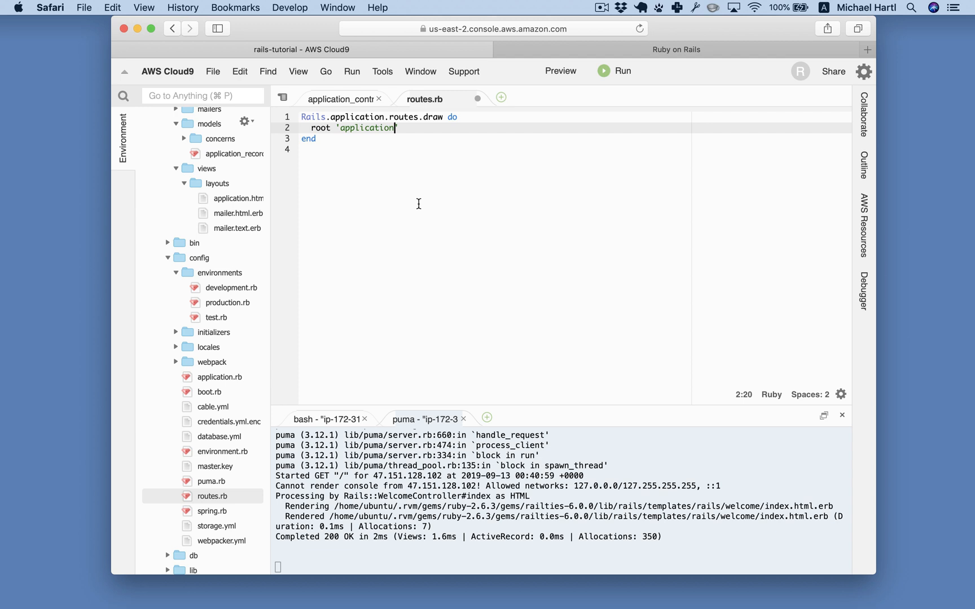
type("#")
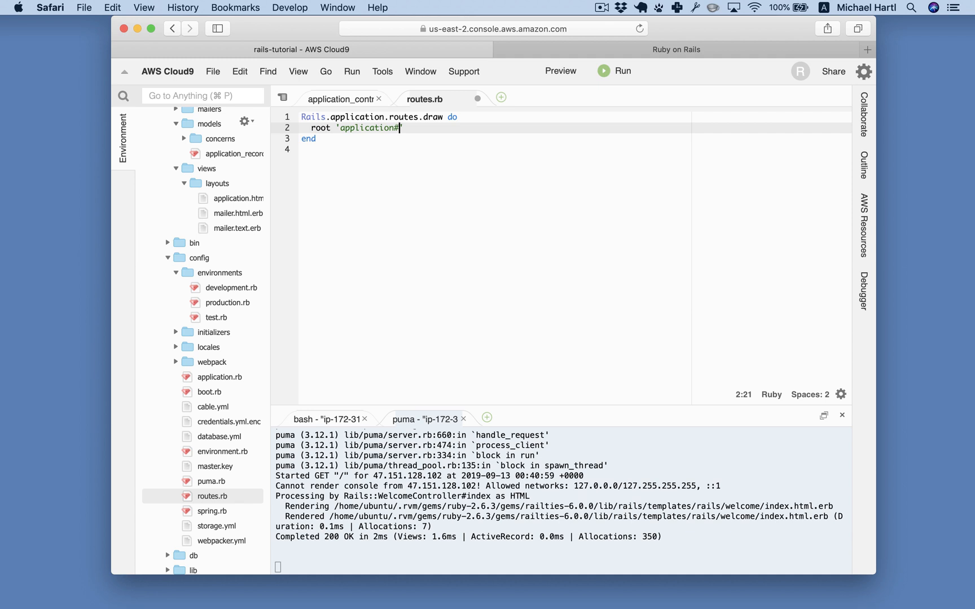
type("hello")
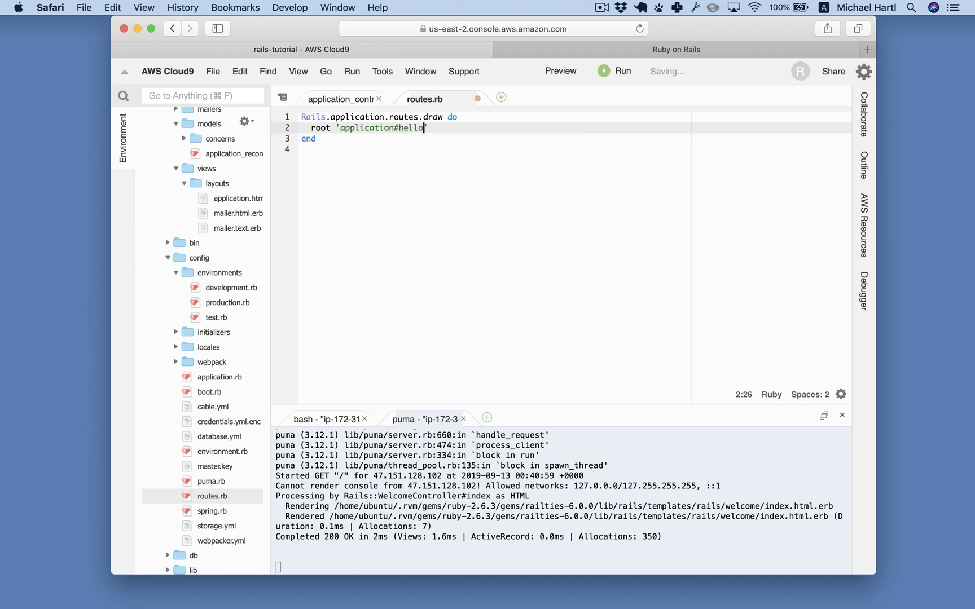
Save routes.rb and switch to the app's browser tab
key("cmd+s")
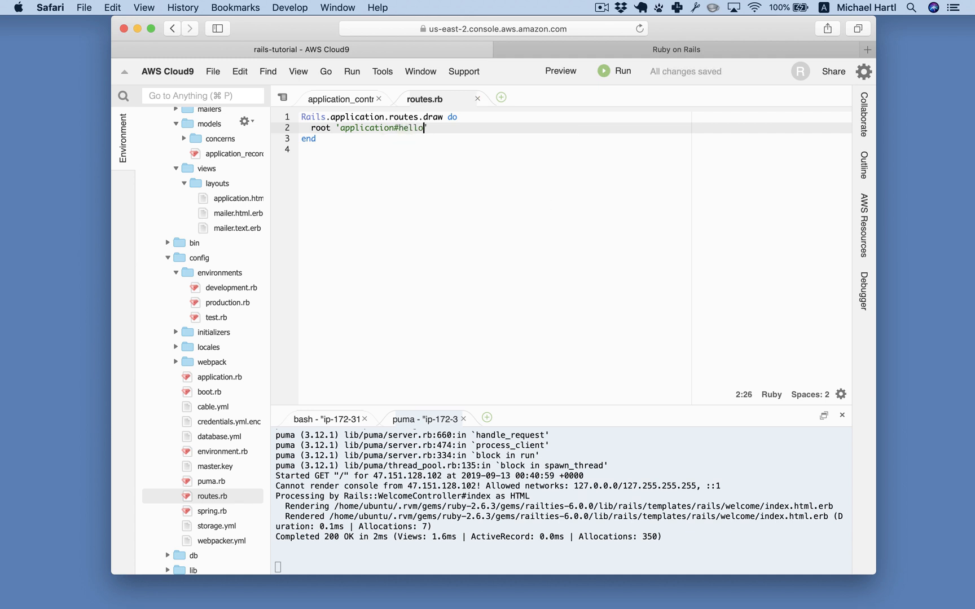
left_click(675, 50)
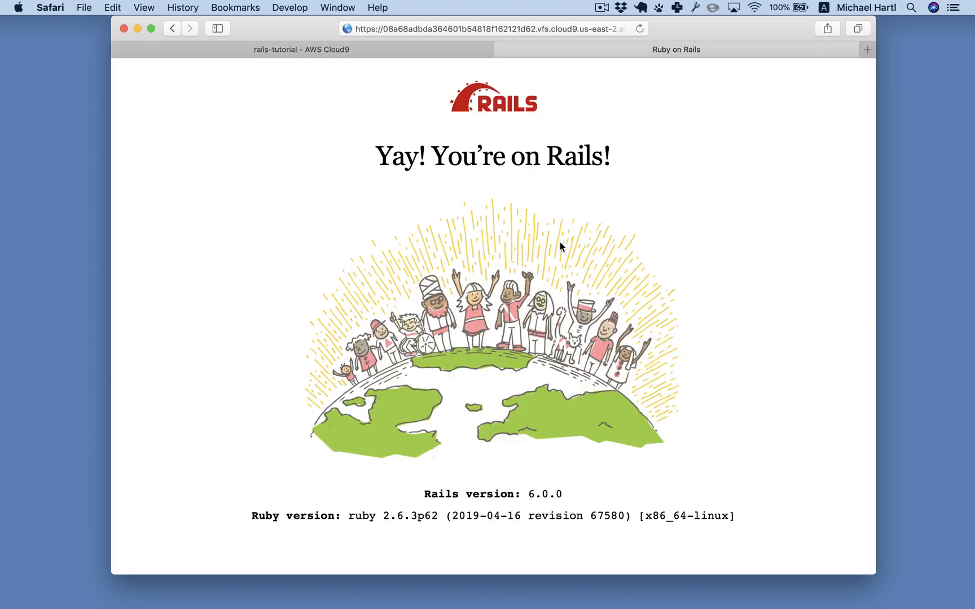